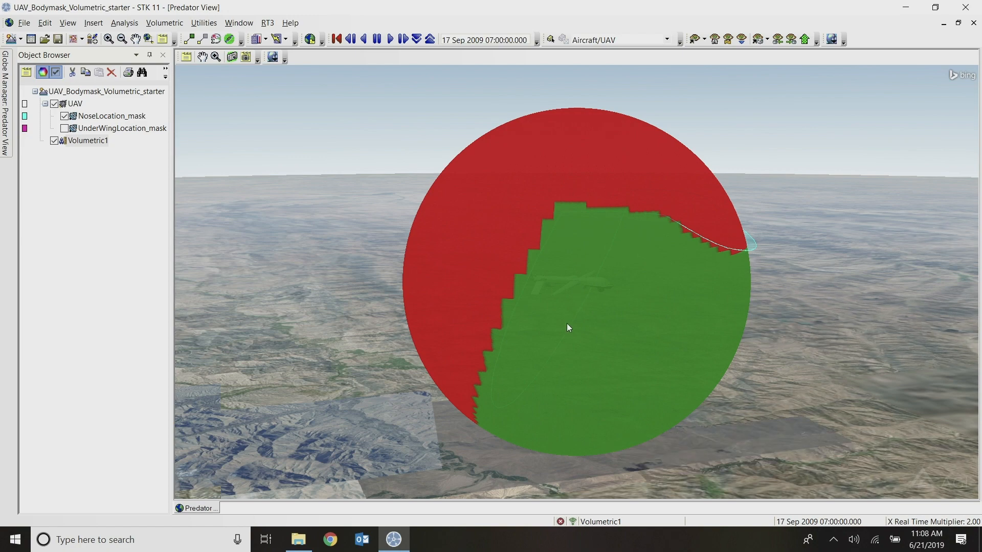
mouse_move(482, 327)
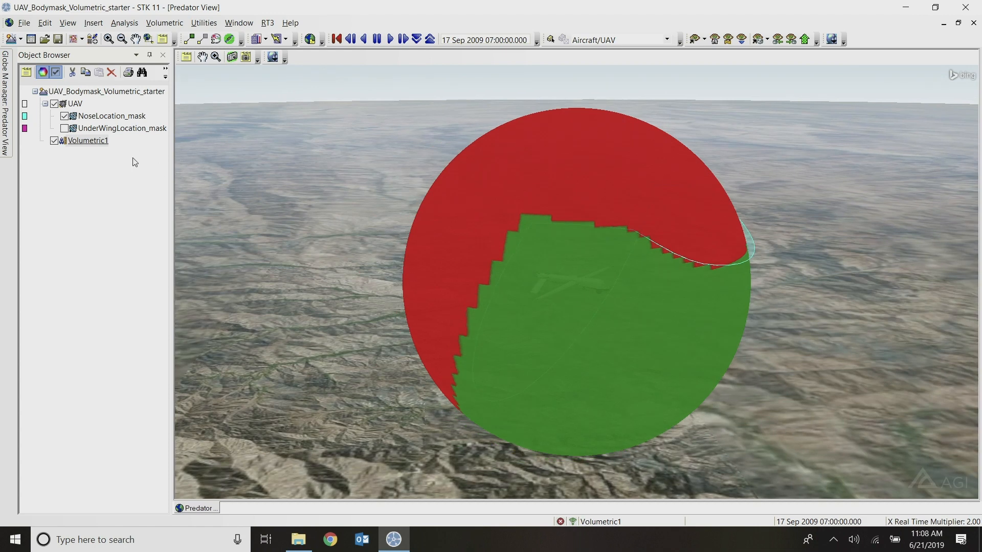
Set Volumetric1's inactive fill 100% translucent and active fill light green at ~38%, then view the UAV in 3D
double_click(87, 140)
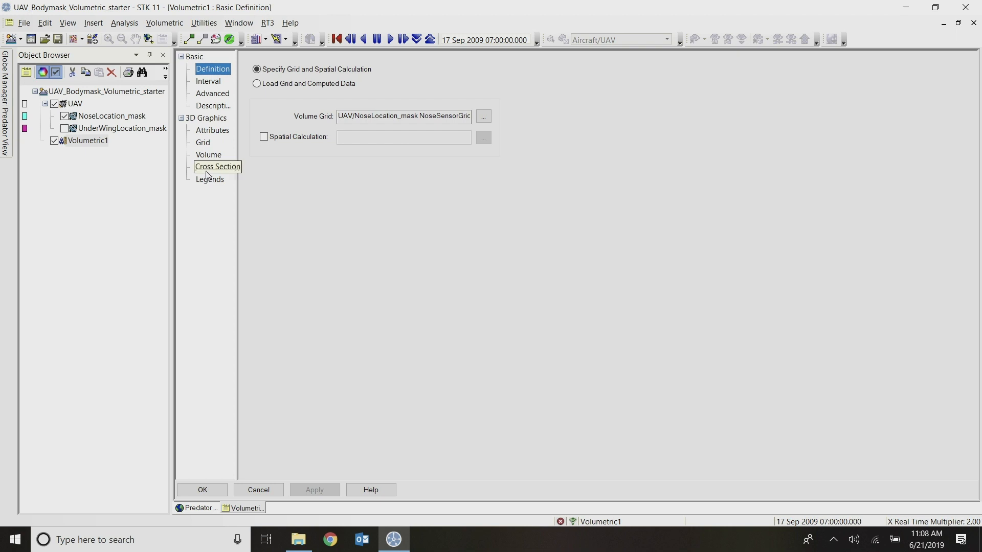
click(209, 155)
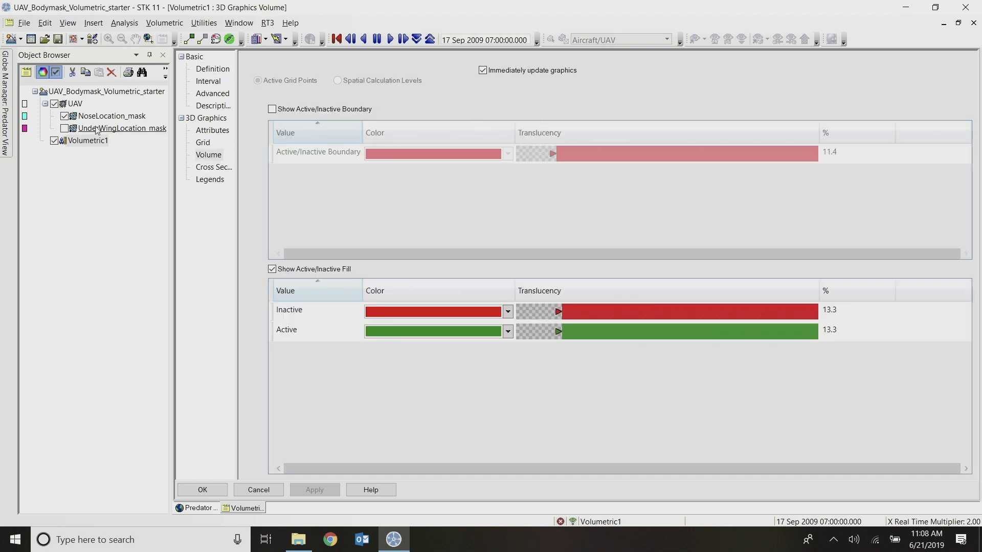
mouse_move(132, 144)
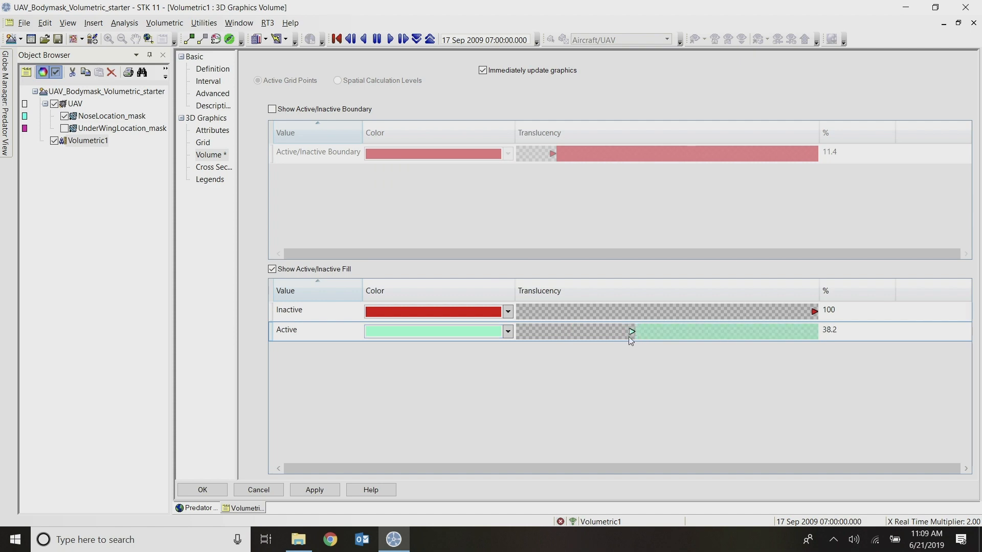
click(197, 508)
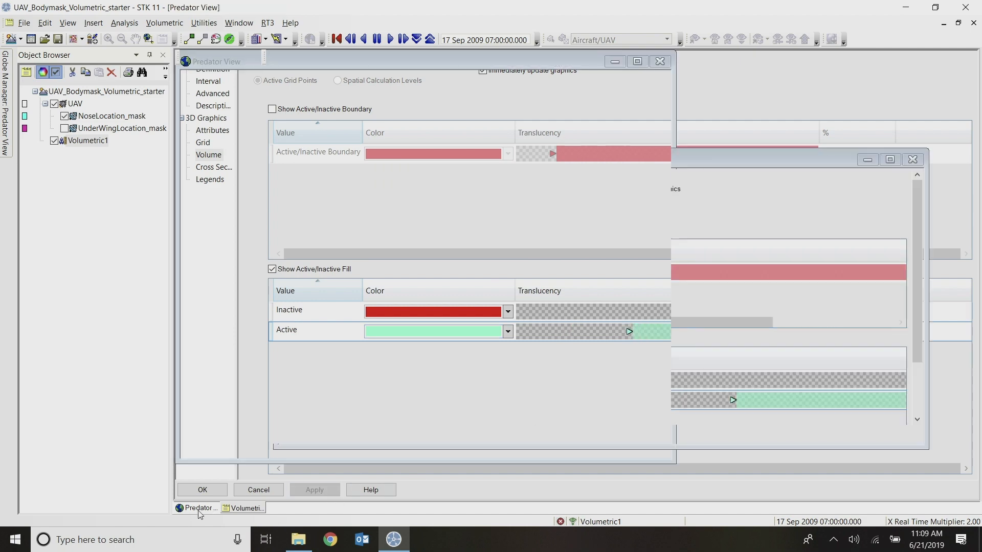
click(202, 489)
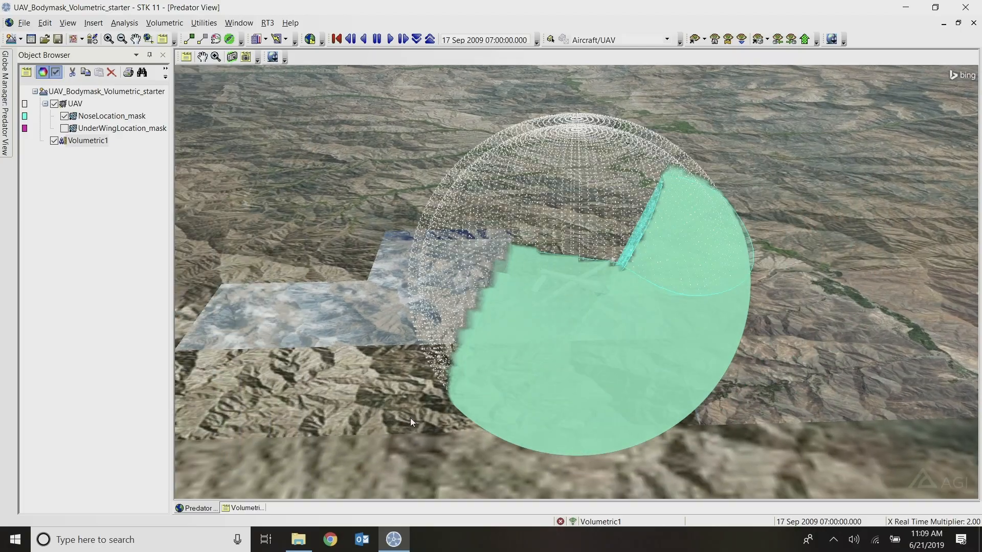